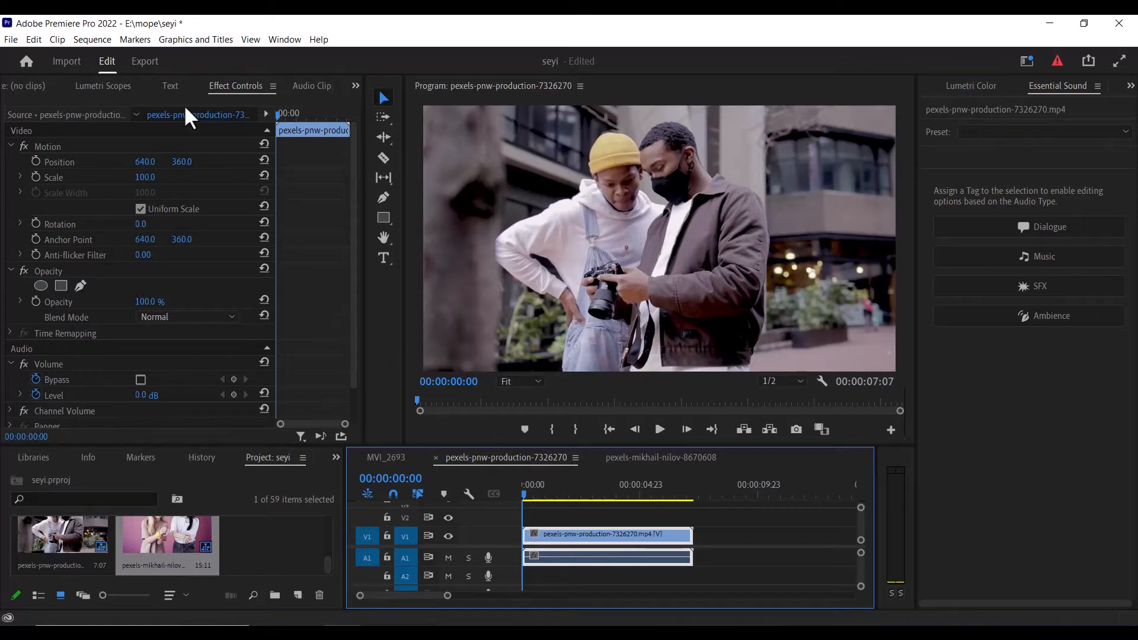
Bring up Sequence Settings for the 1280x720 pexels-pnw-production-7326270 sequence via the Sequence menu.
left_click(91, 39)
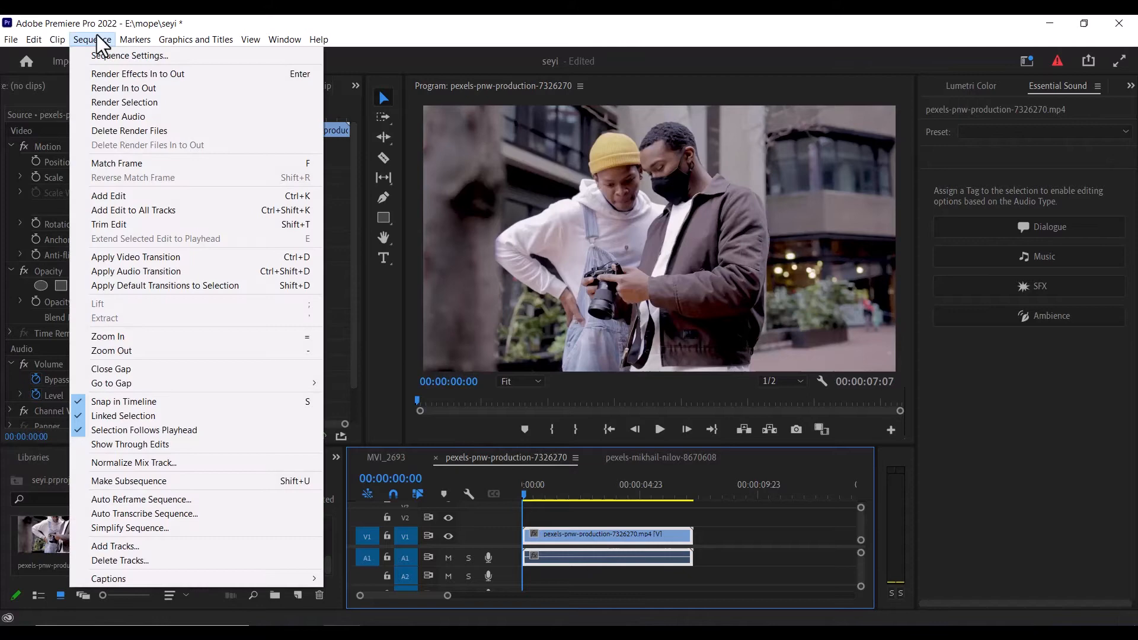
left_click(130, 55)
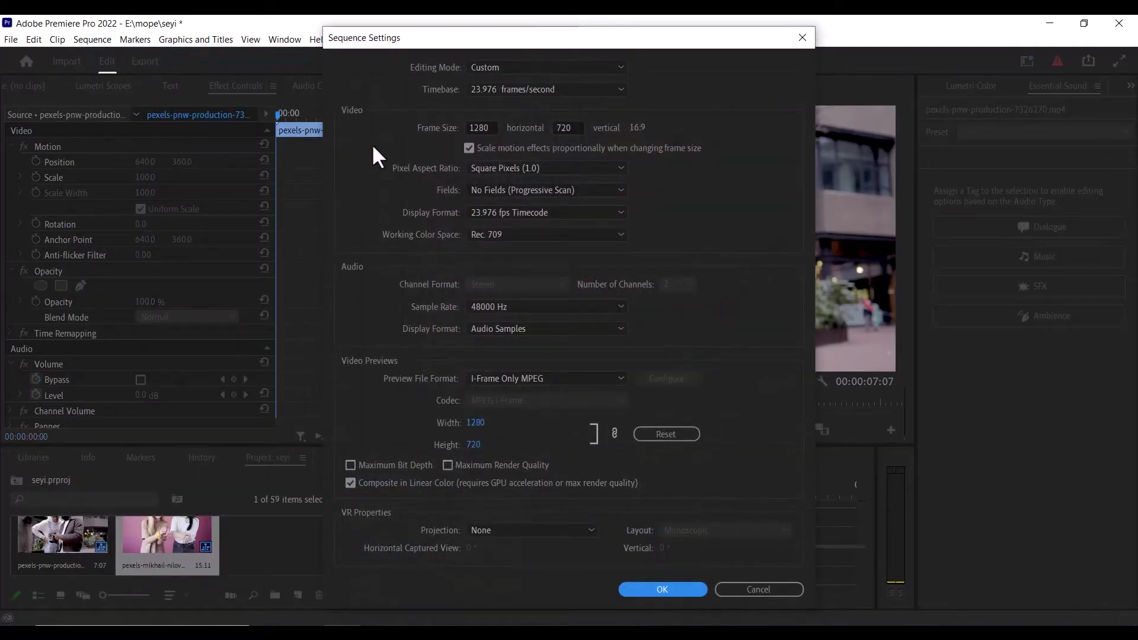
mouse_move(434, 417)
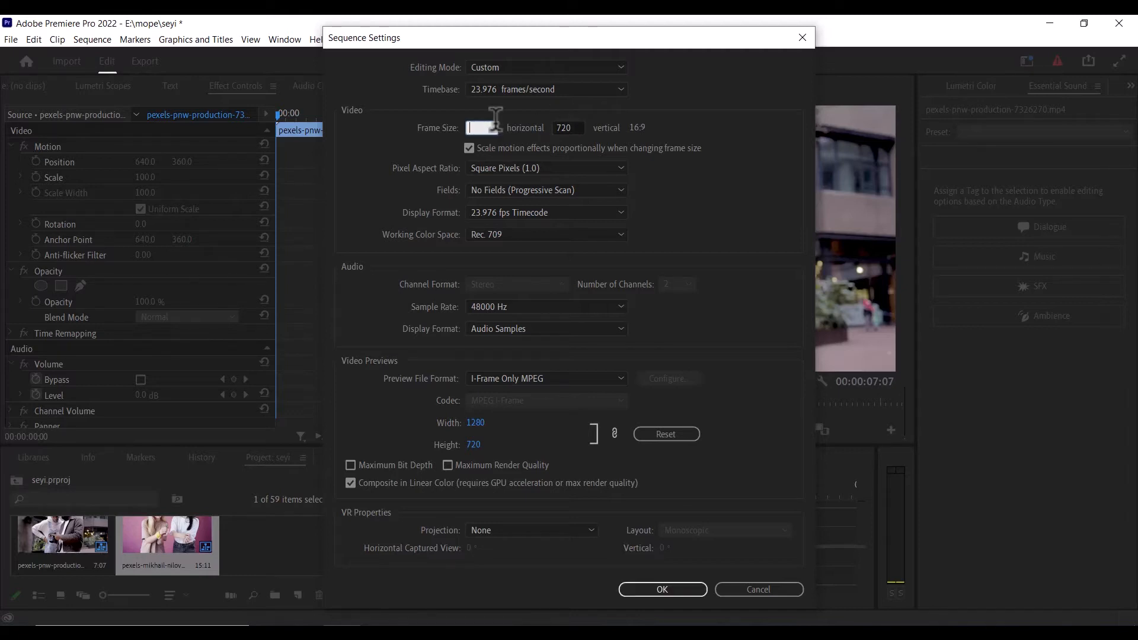
Set Frame Size to 1920 horizontal by 1080 vertical and accept deleting the preview files.
type("1920")
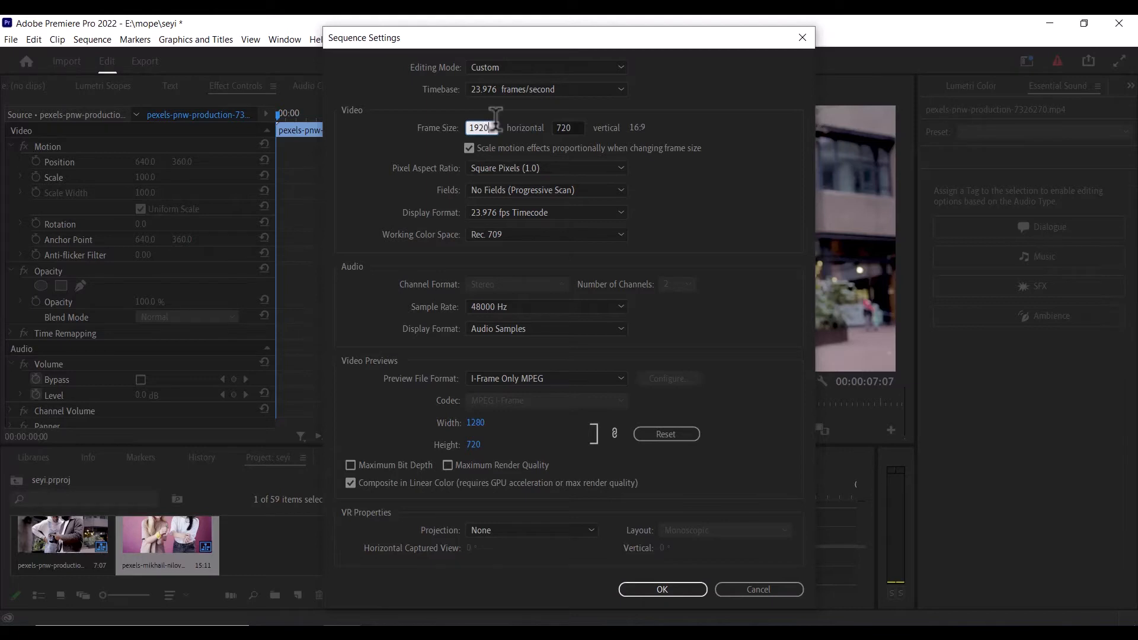
left_click(568, 128)
type("1080")
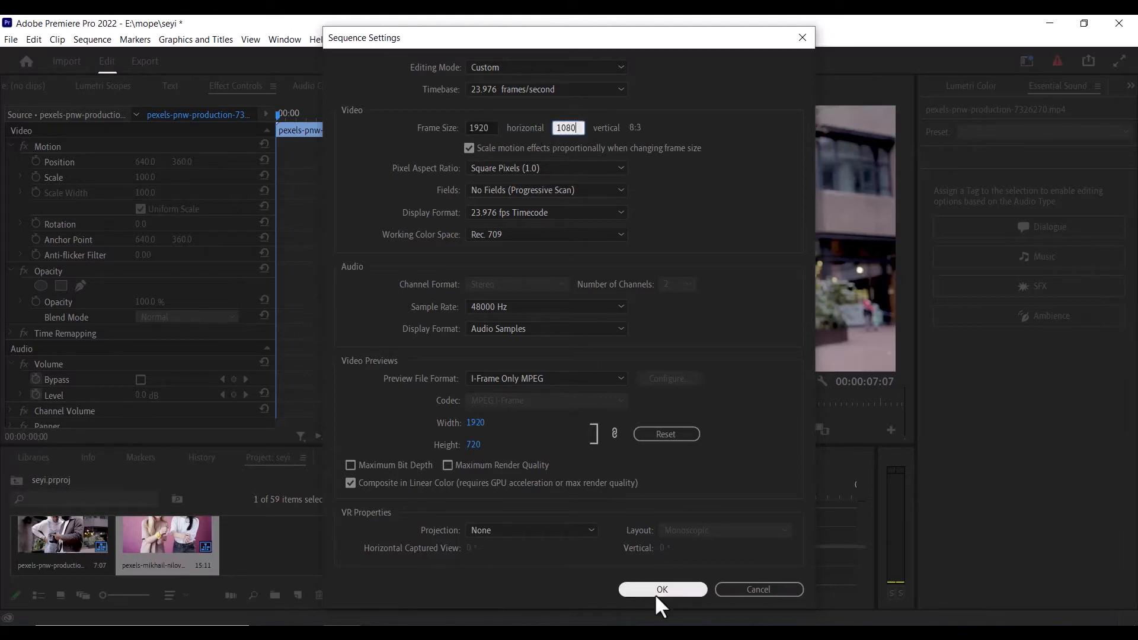
left_click(660, 589)
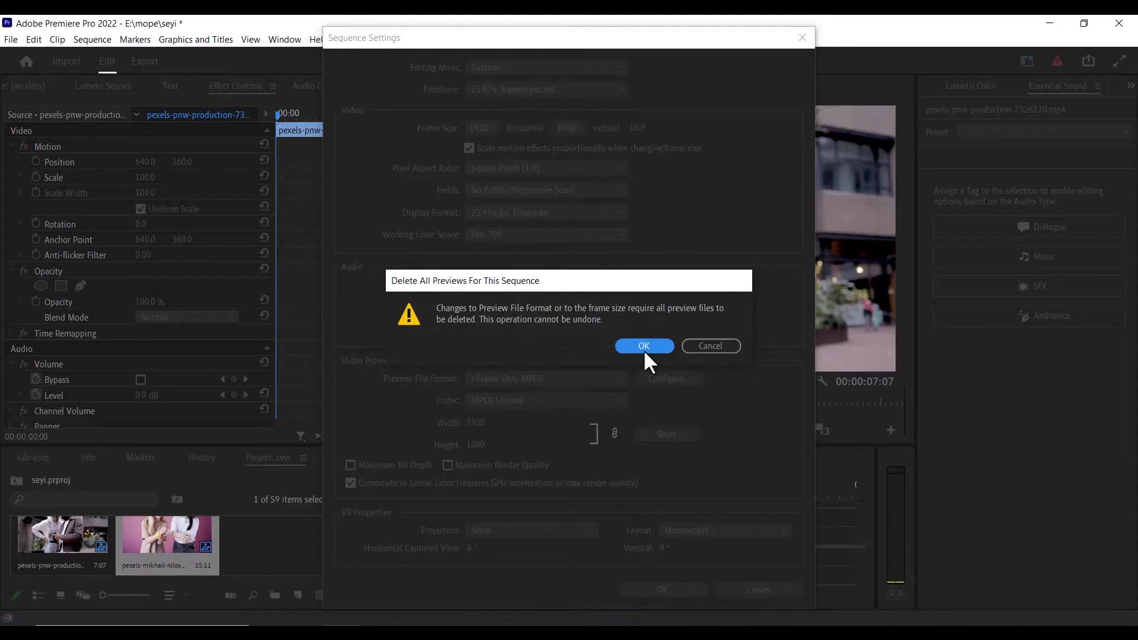
left_click(643, 345)
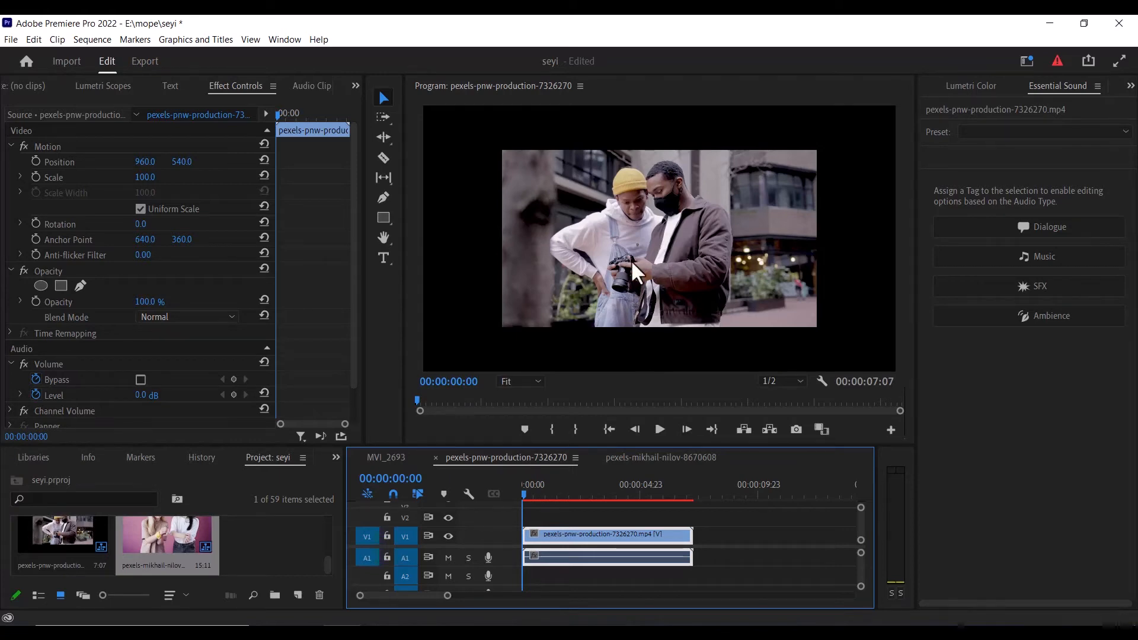
mouse_move(458, 211)
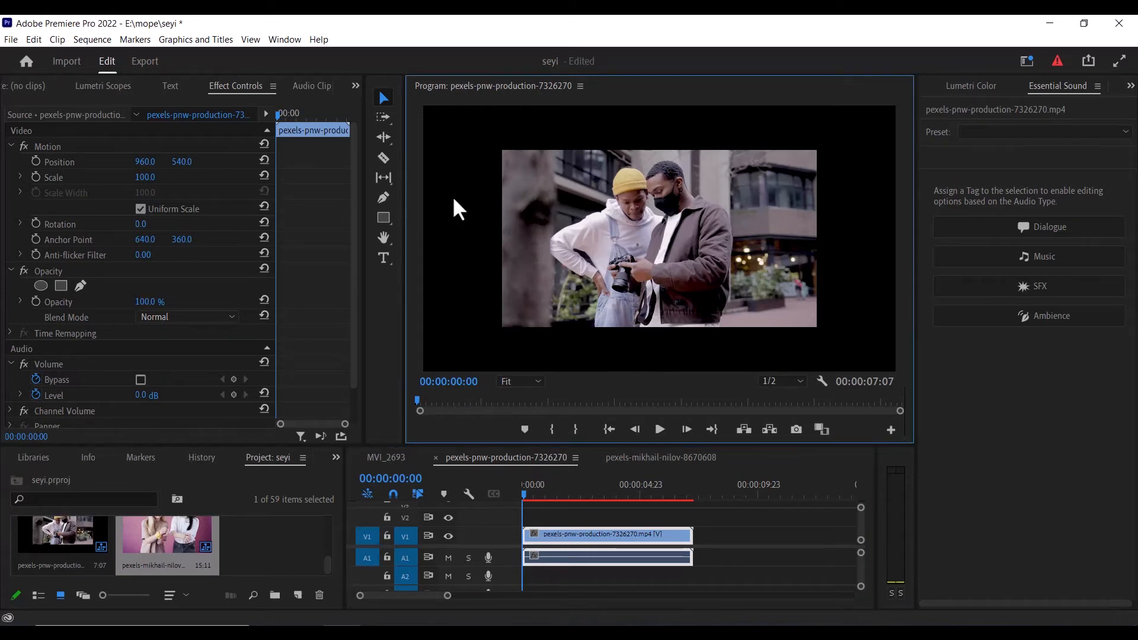
mouse_move(835, 356)
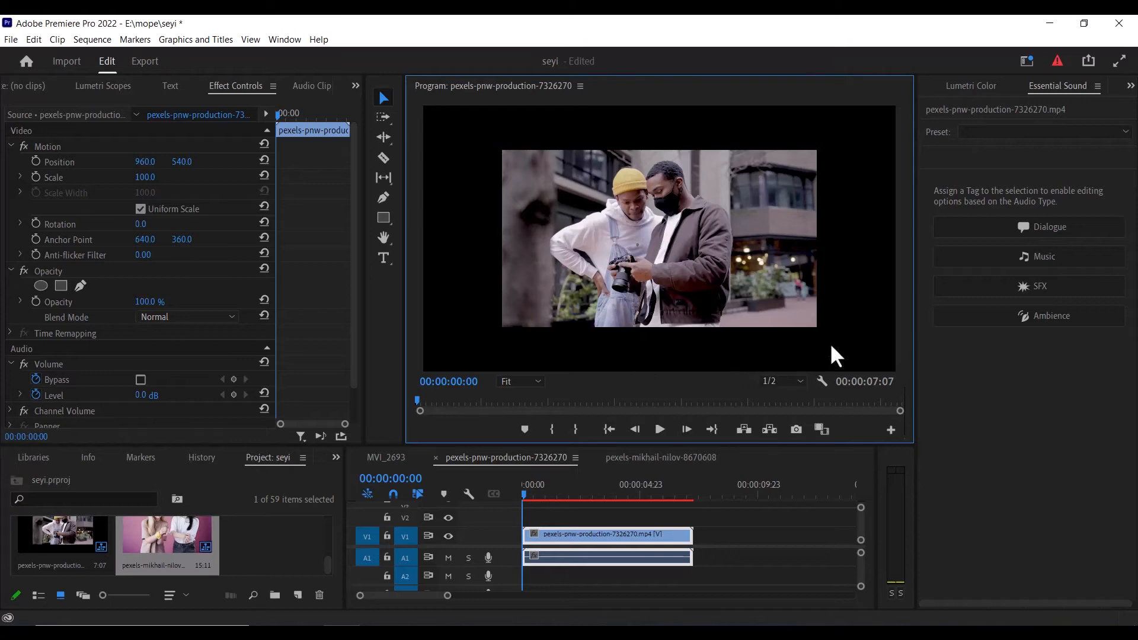
mouse_move(676, 136)
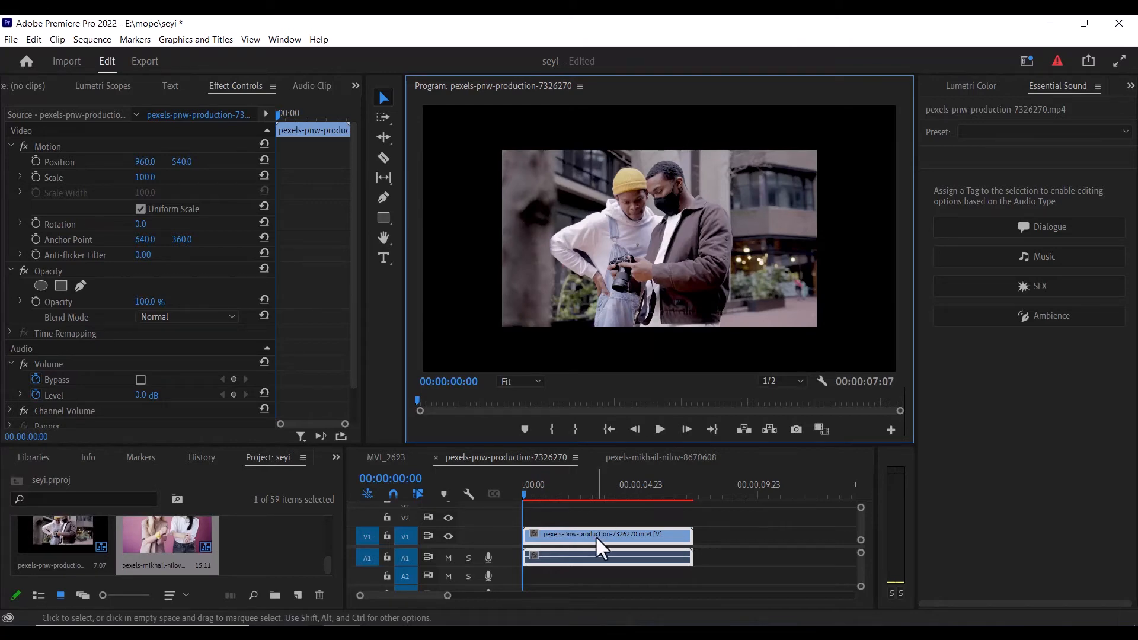
mouse_move(599, 541)
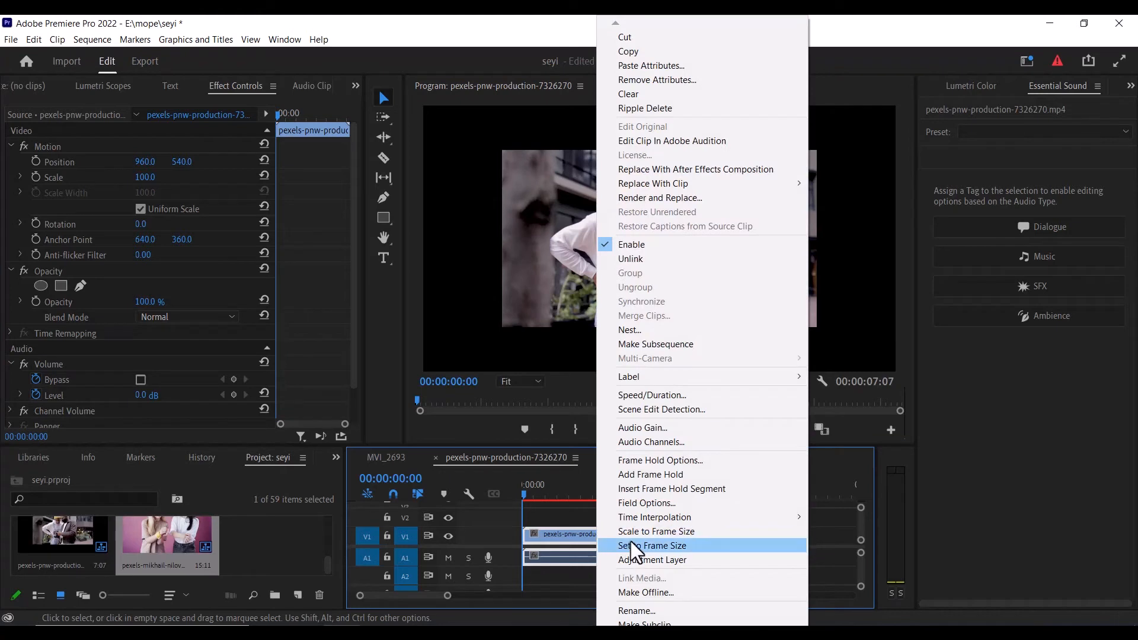
Apply Set to Frame Size so the clip fills the 1920x1080 frame.
left_click(653, 546)
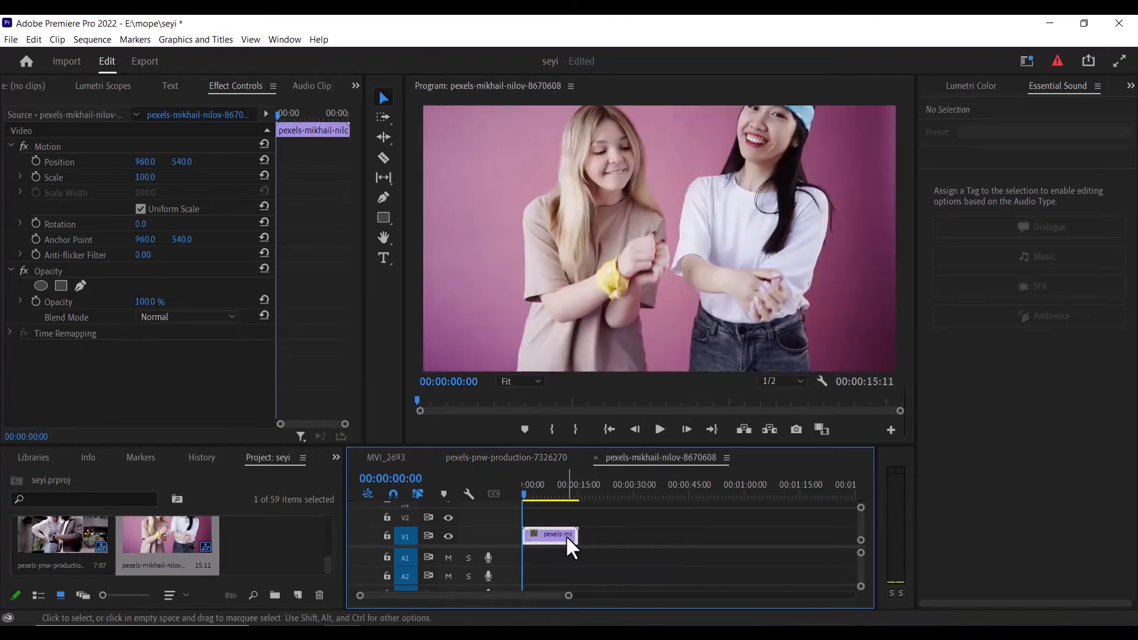
mouse_move(567, 537)
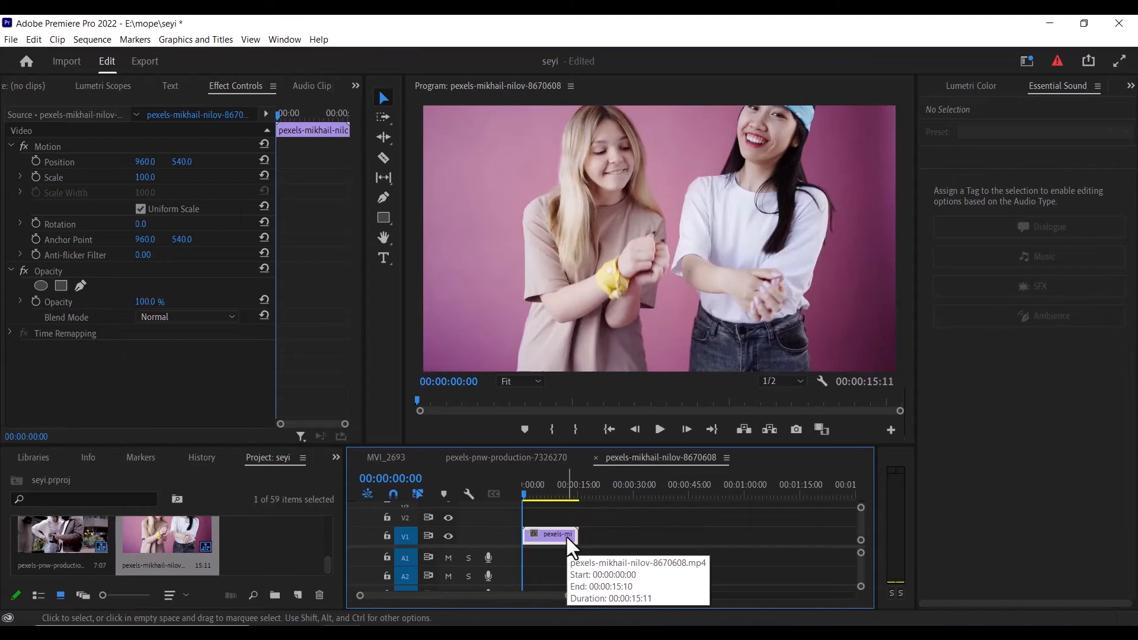
mouse_move(568, 544)
type("720")
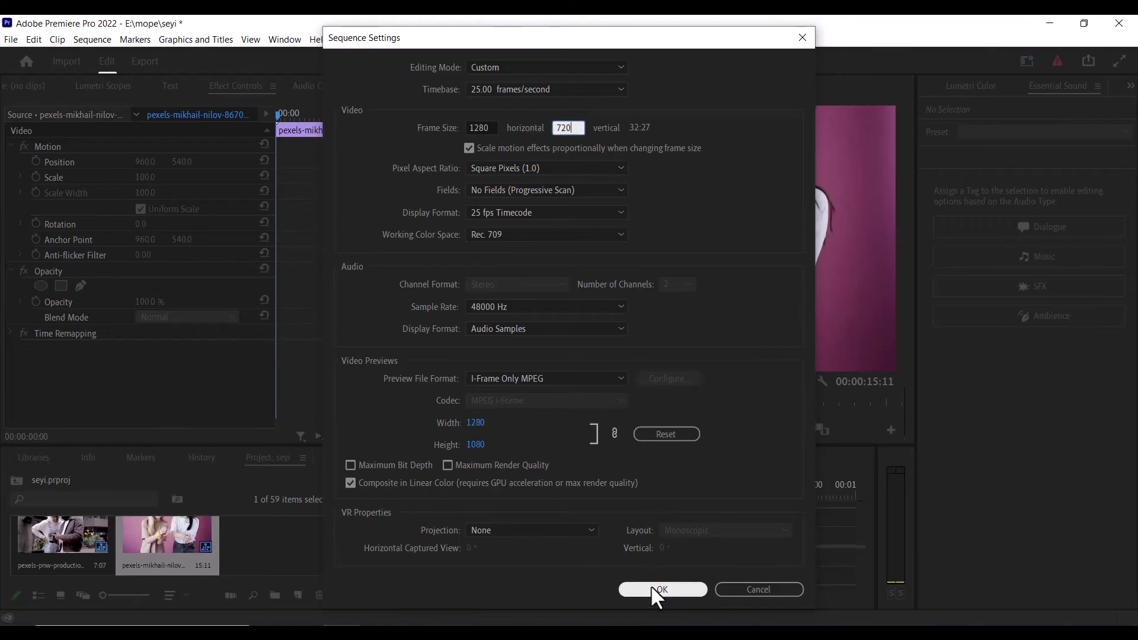
Apply the 1280x720 frame size and accept deleting the sequence's preview files.
left_click(661, 590)
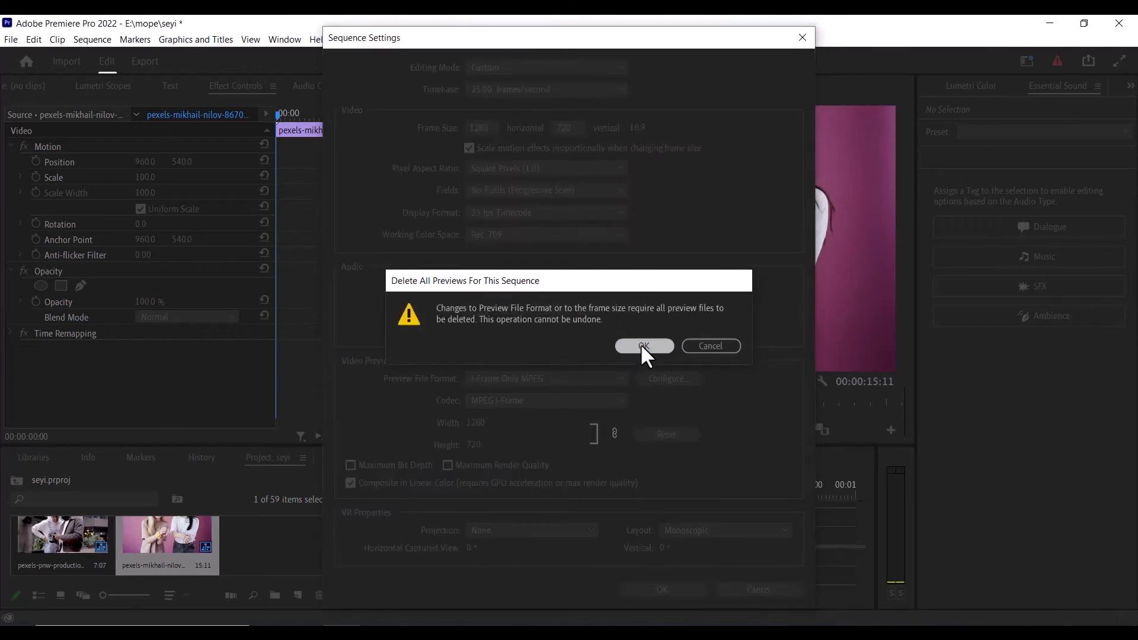
left_click(642, 346)
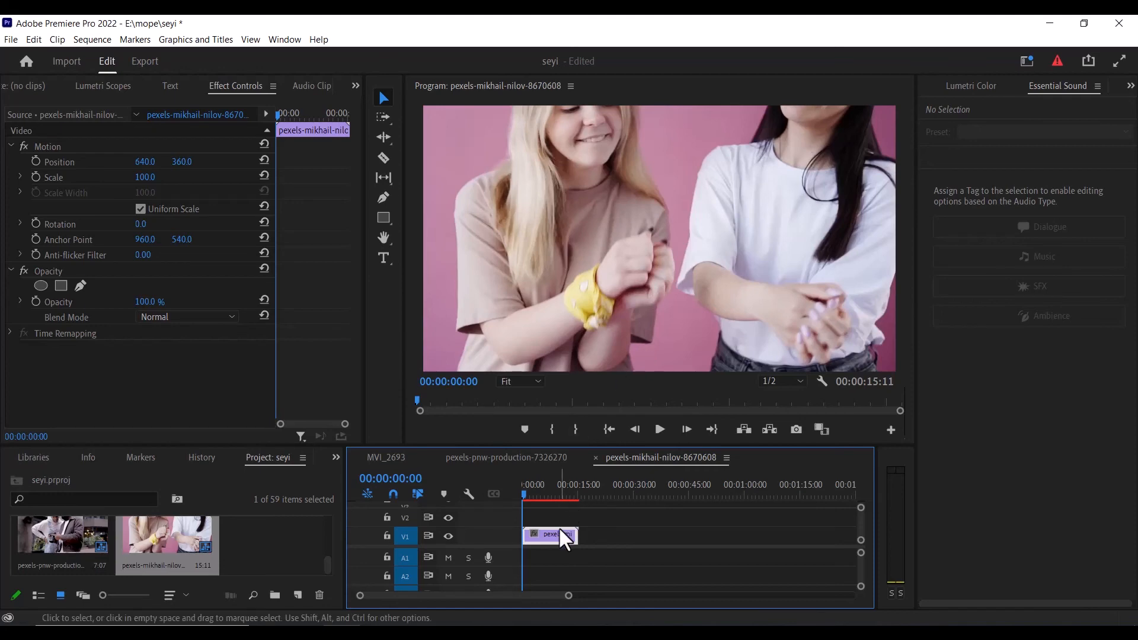
Apply Set to Frame Size on the dancing clip so it fits at 66.7% scale.
right_click(547, 535)
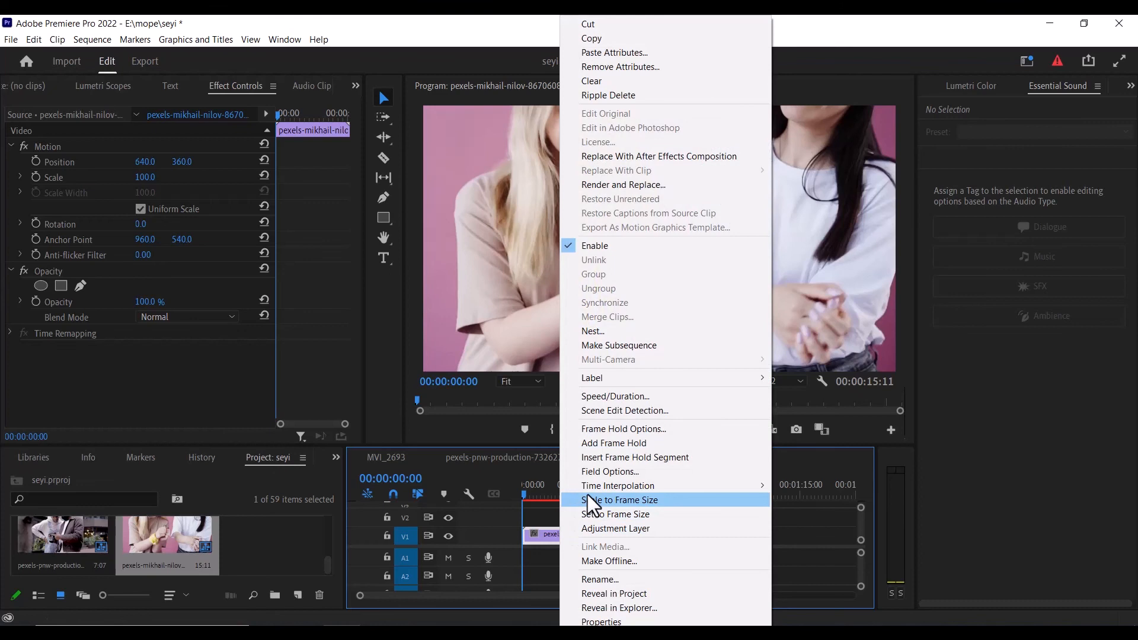
left_click(621, 499)
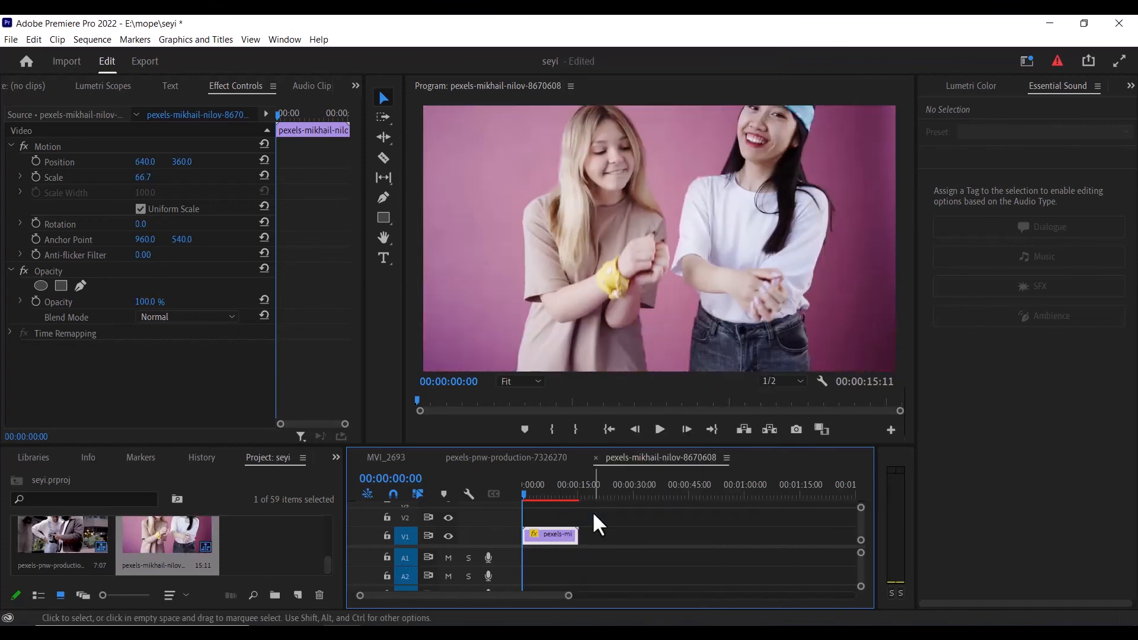